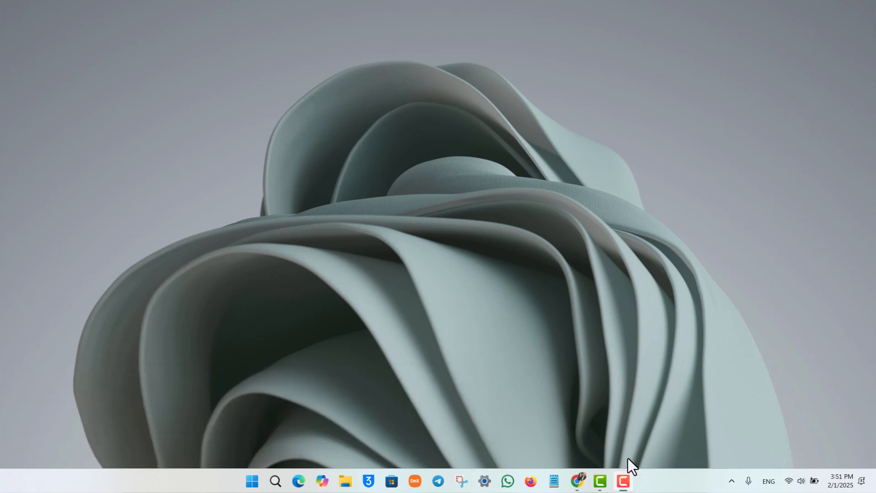
pyautogui.moveTo(669, 318)
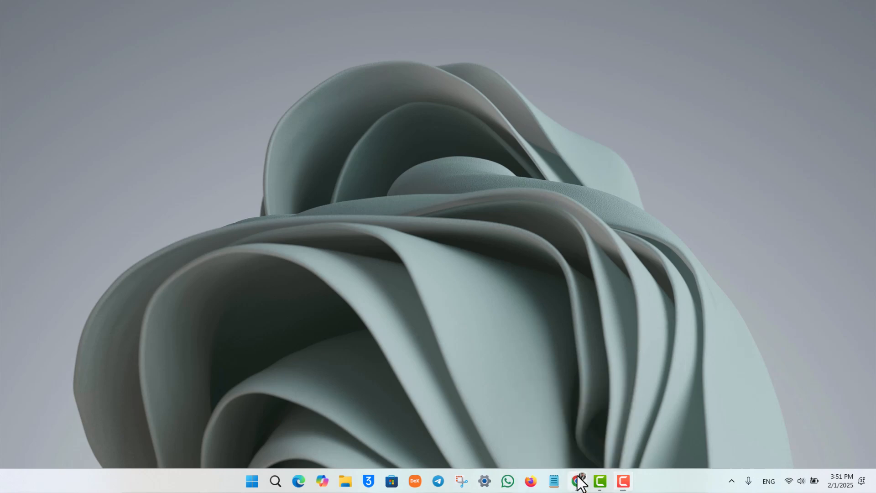
# Bring up Chrome and switch to the spotify-dedup.com tab beside Spotify Web Player
pyautogui.click(579, 484)
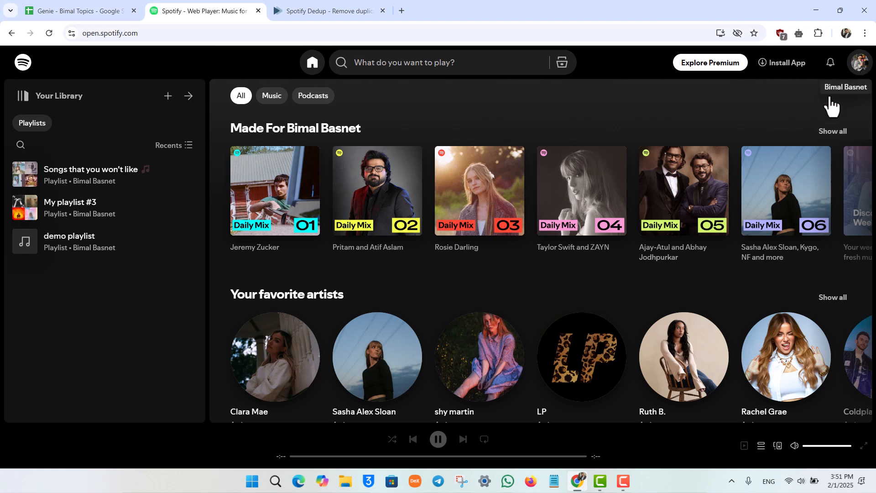
pyautogui.click(859, 62)
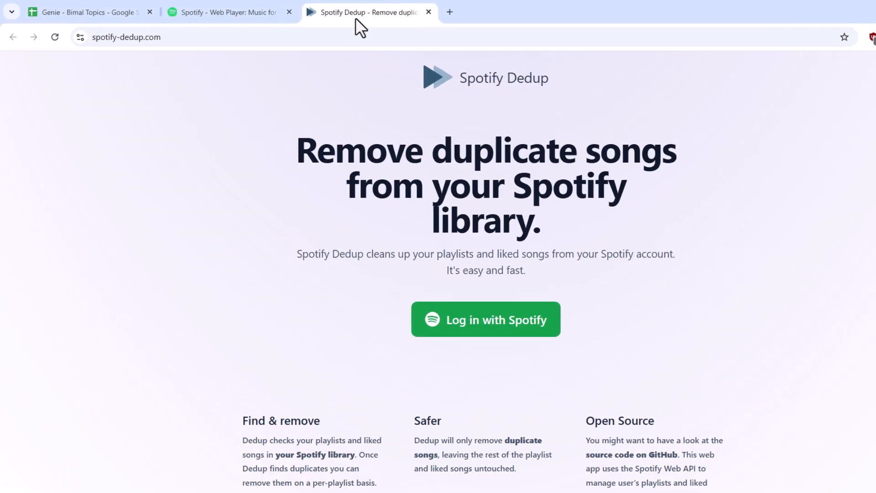
pyautogui.click(126, 37)
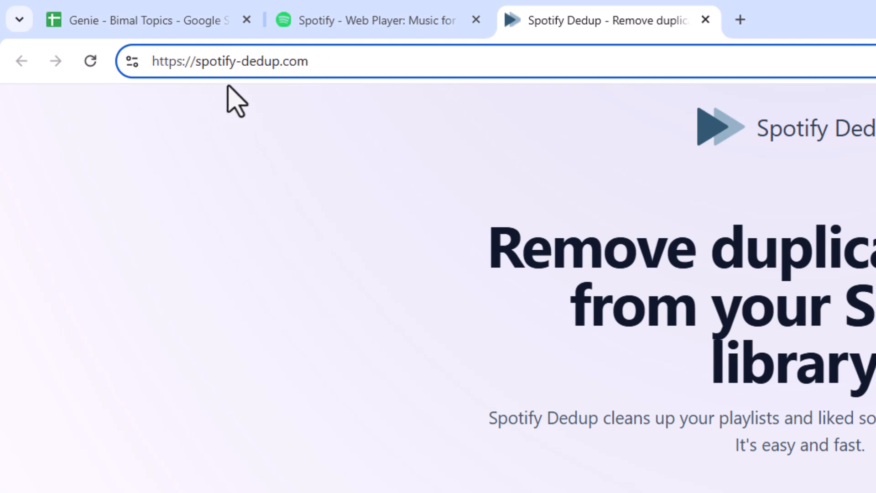
pyautogui.moveTo(274, 89)
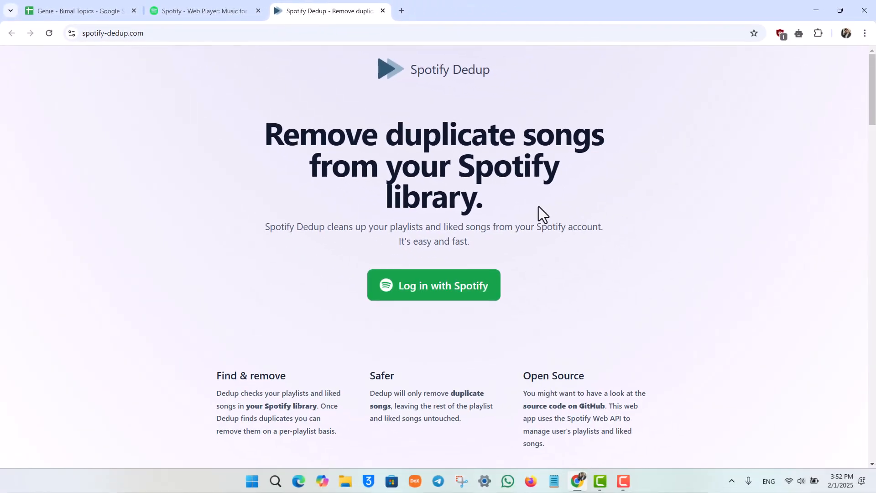
# Start the 'Log in with Spotify' sign-in on spotify-dedup.com
pyautogui.click(433, 285)
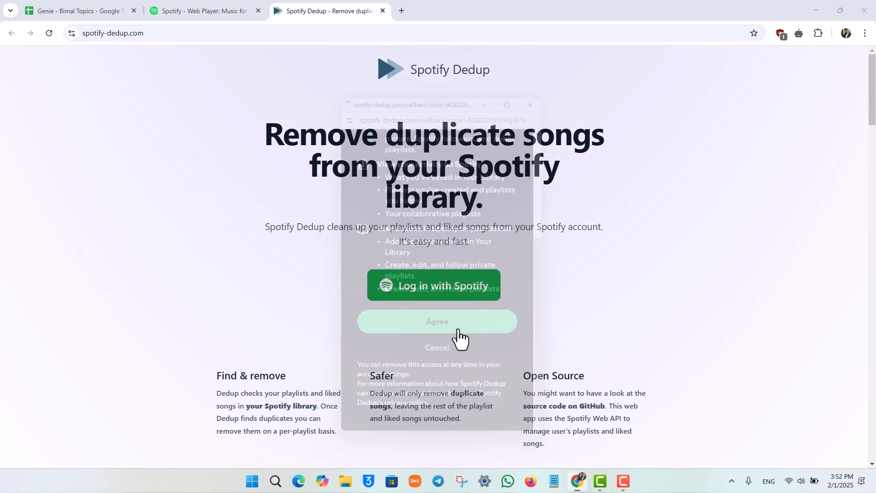
# Agree to Spotify access, confirm no duplicates found, and close the Dedup tab
pyautogui.click(437, 322)
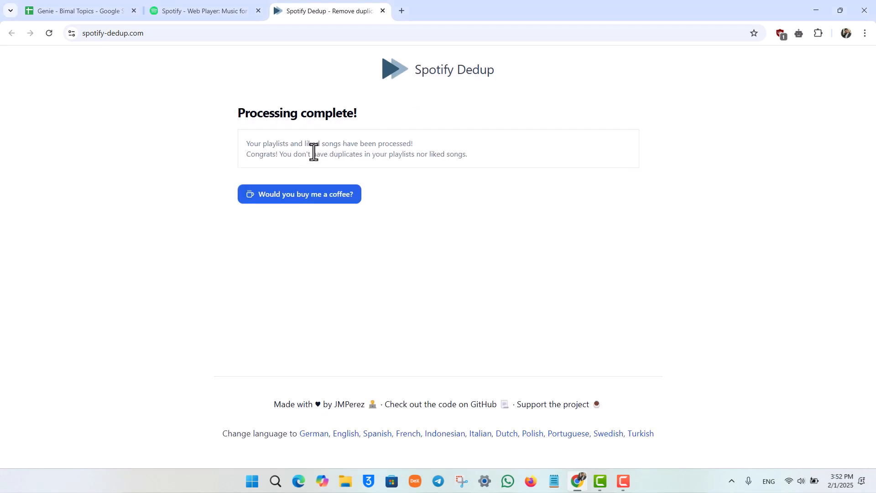
pyautogui.moveTo(284, 155)
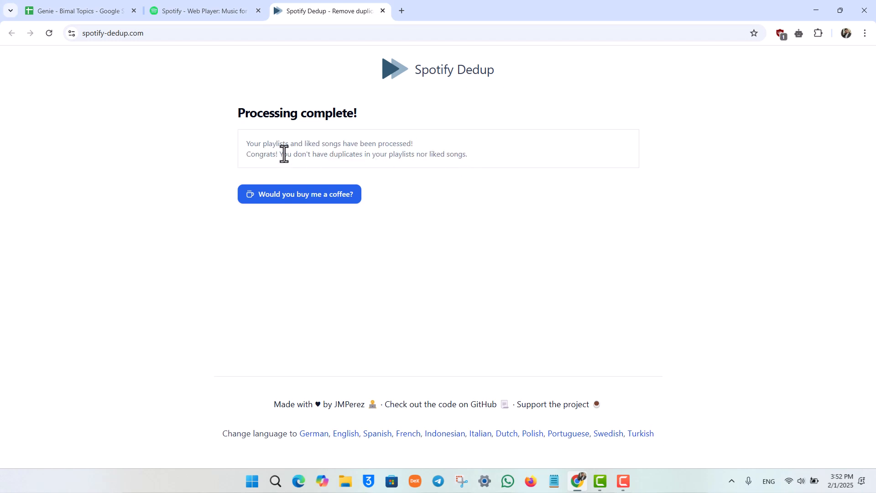
pyautogui.moveTo(434, 158)
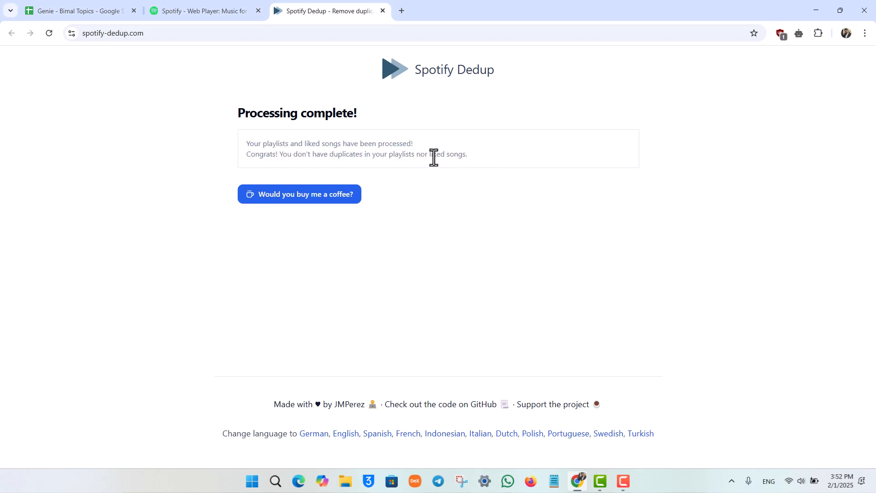
pyautogui.moveTo(386, 171)
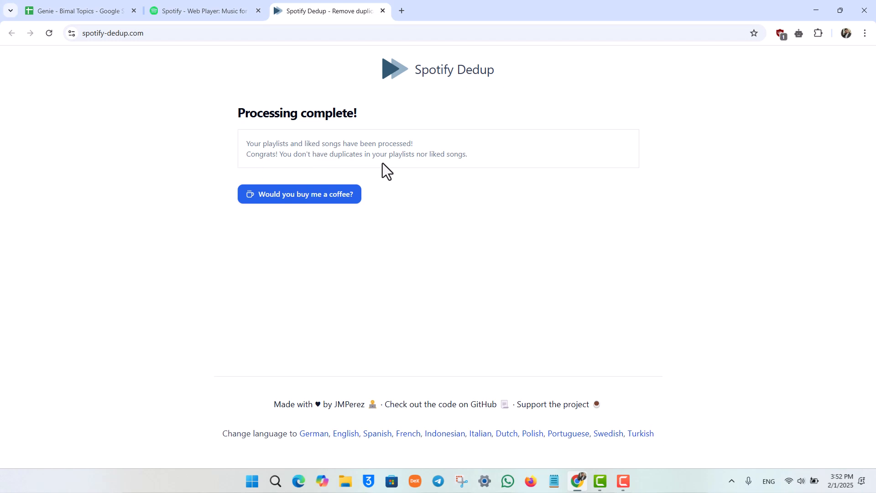
pyautogui.moveTo(489, 168)
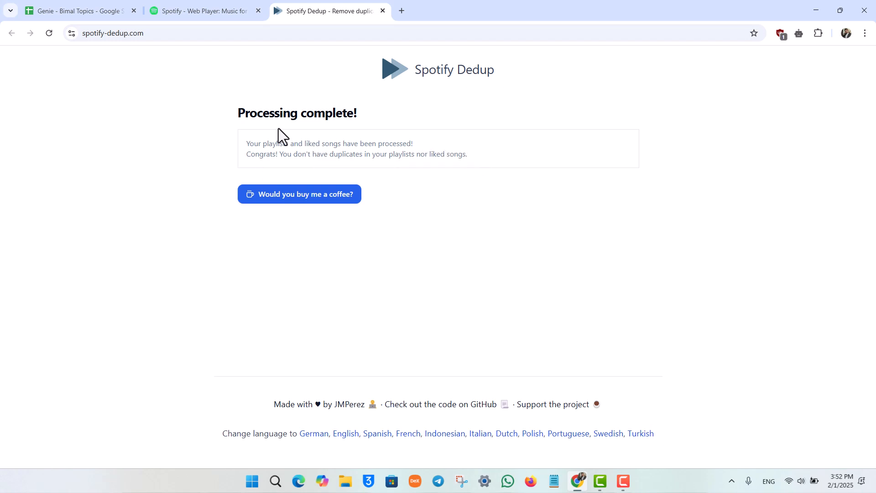
pyautogui.moveTo(386, 16)
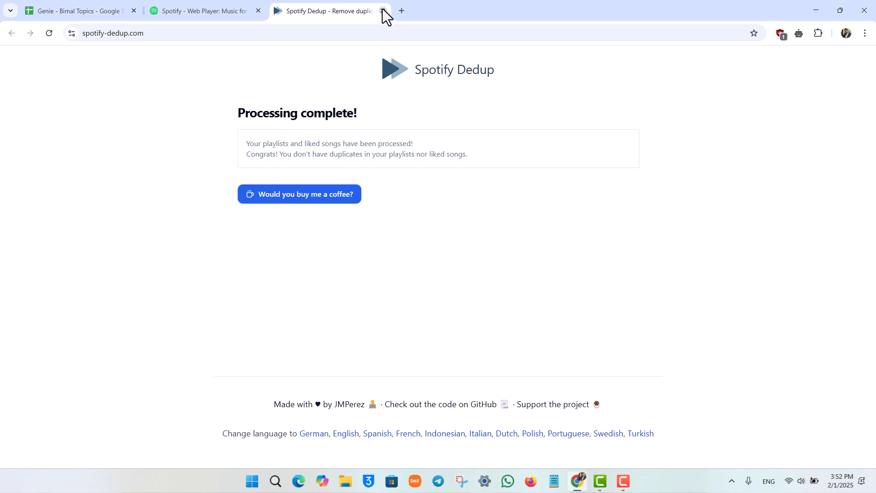
pyautogui.click(383, 11)
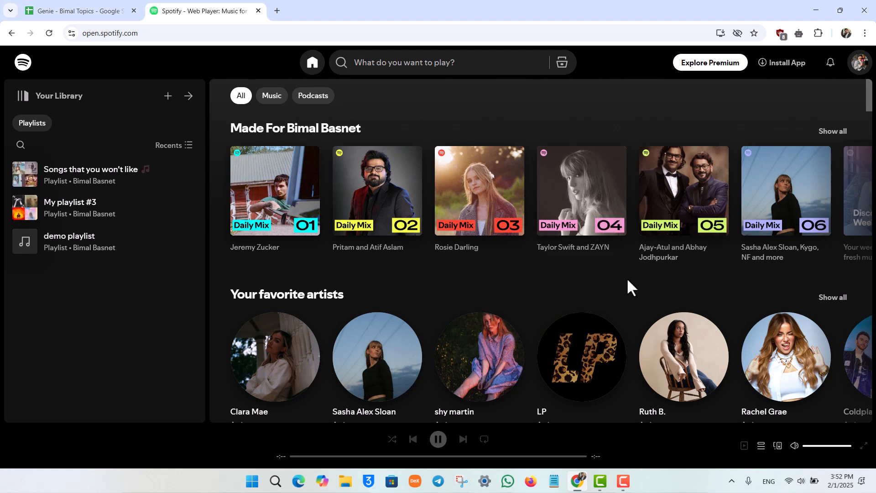
pyautogui.moveTo(637, 287)
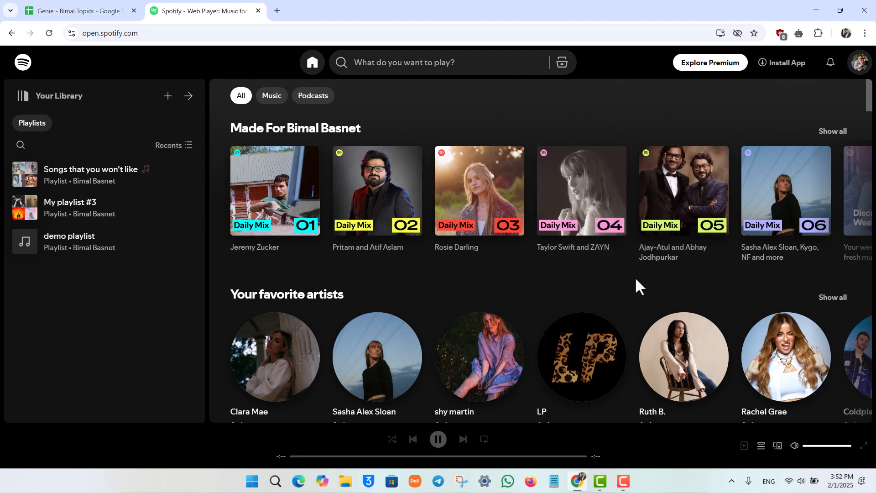
pyautogui.moveTo(637, 284)
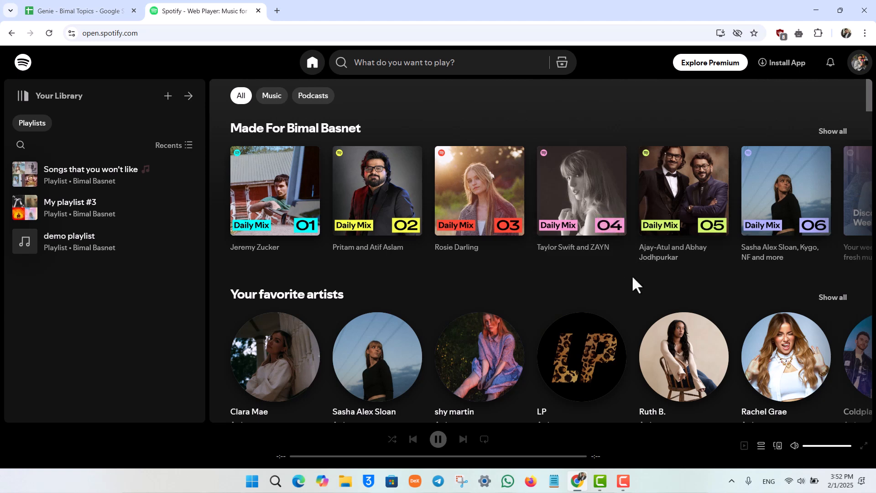